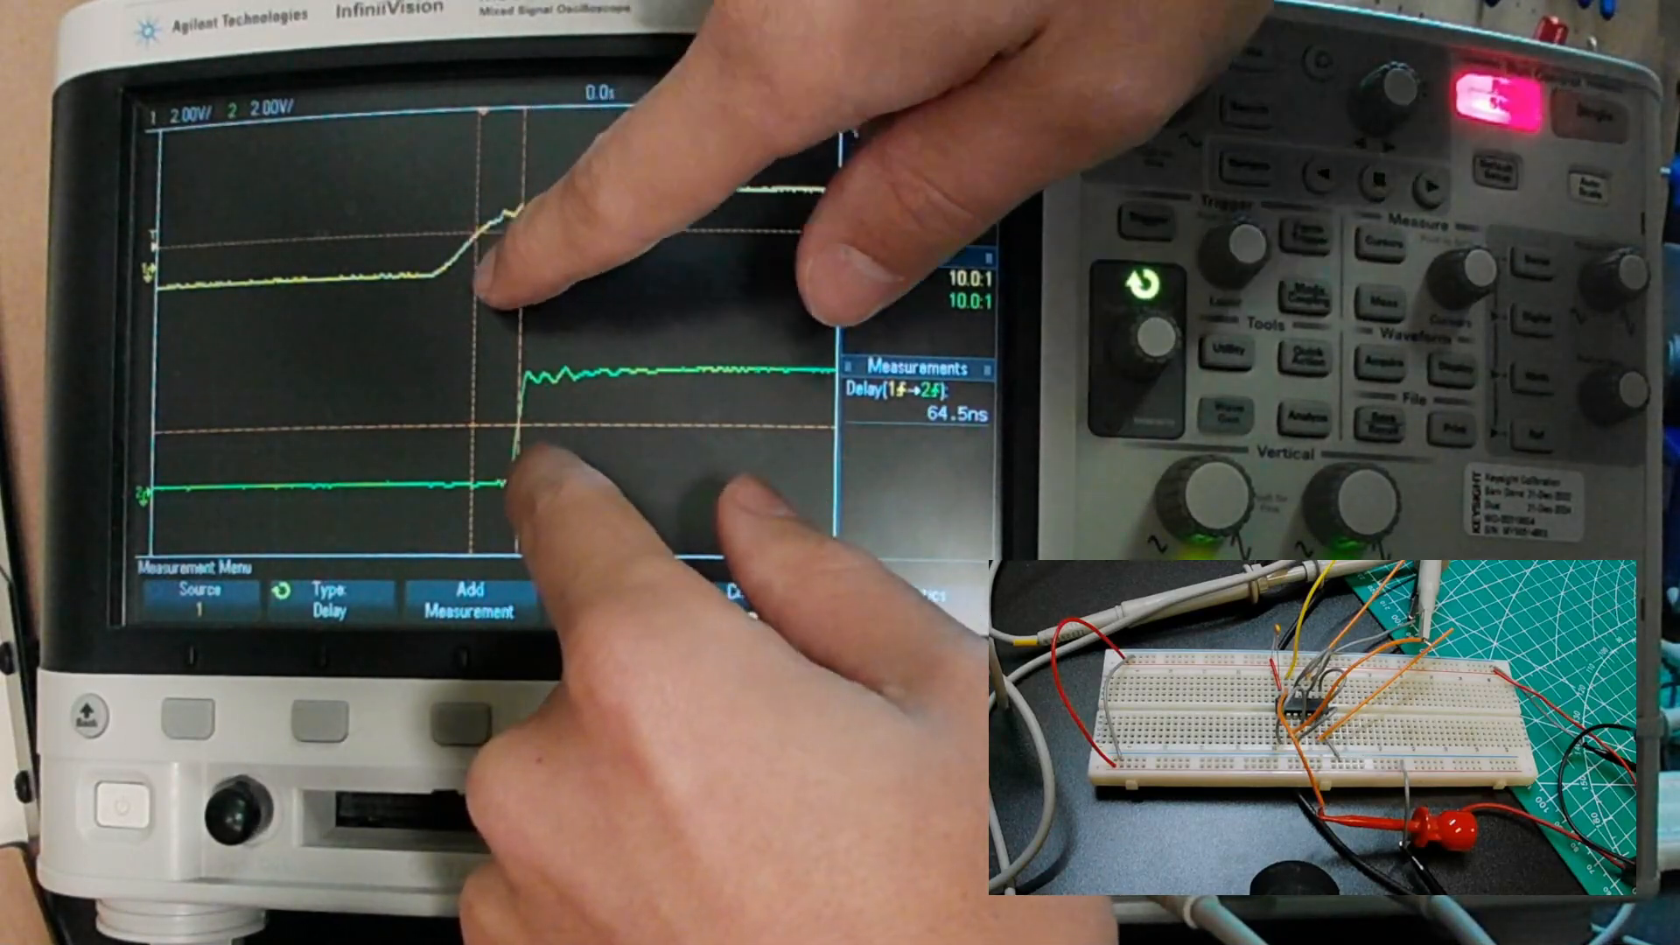
click(444, 927)
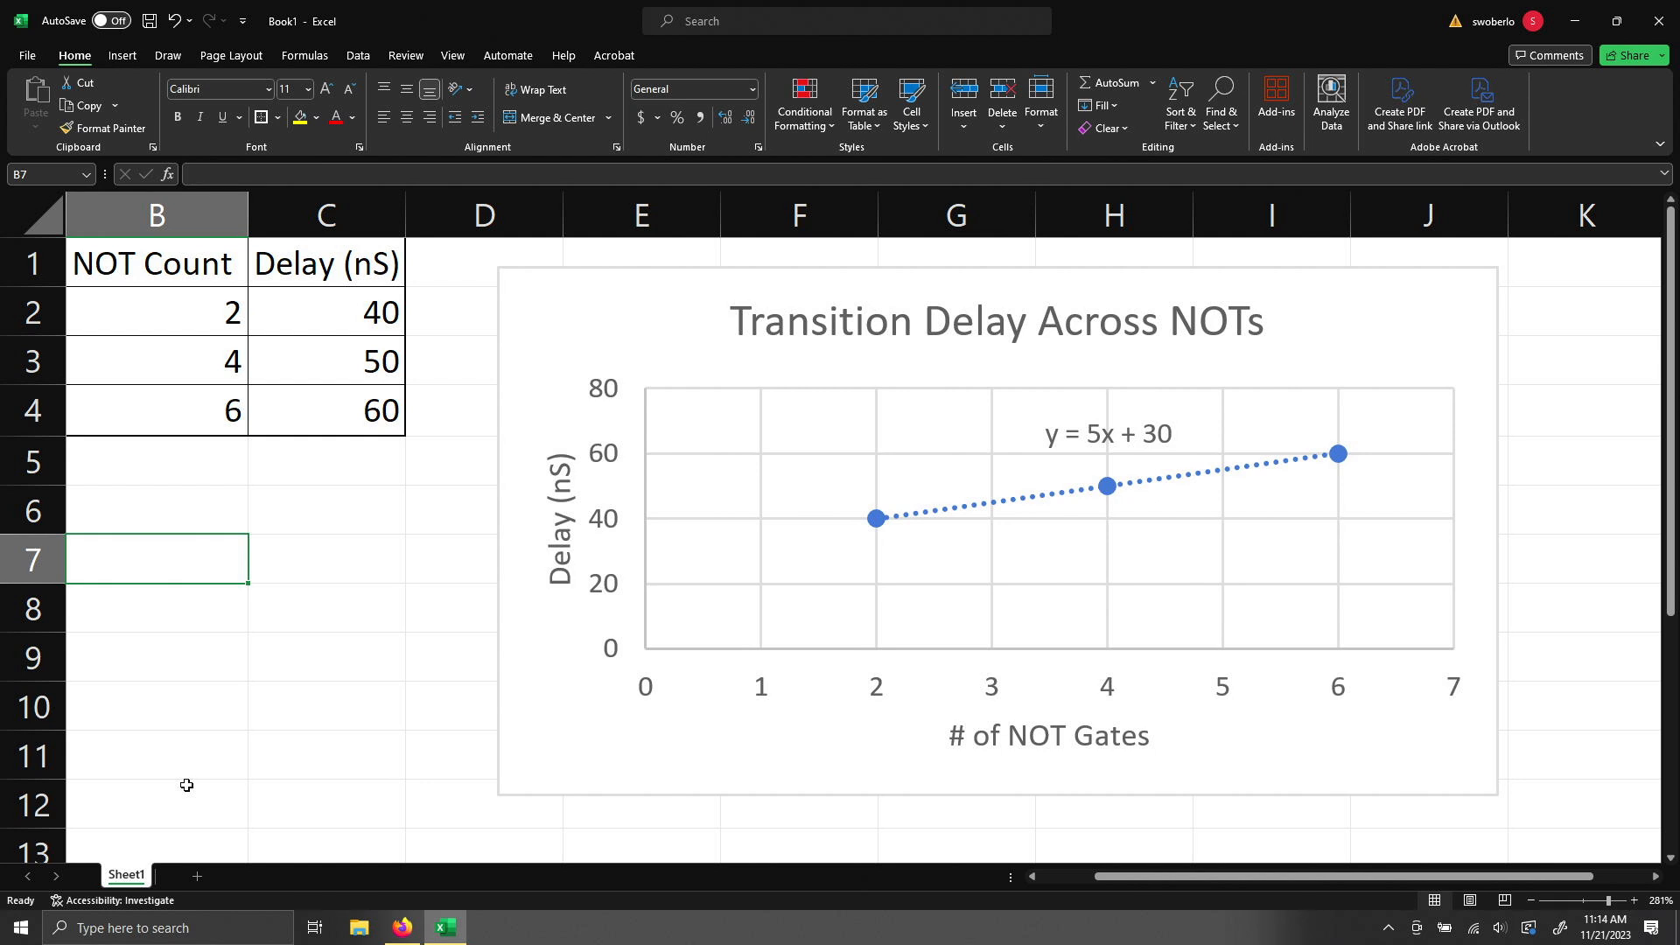
mouse_move(344, 353)
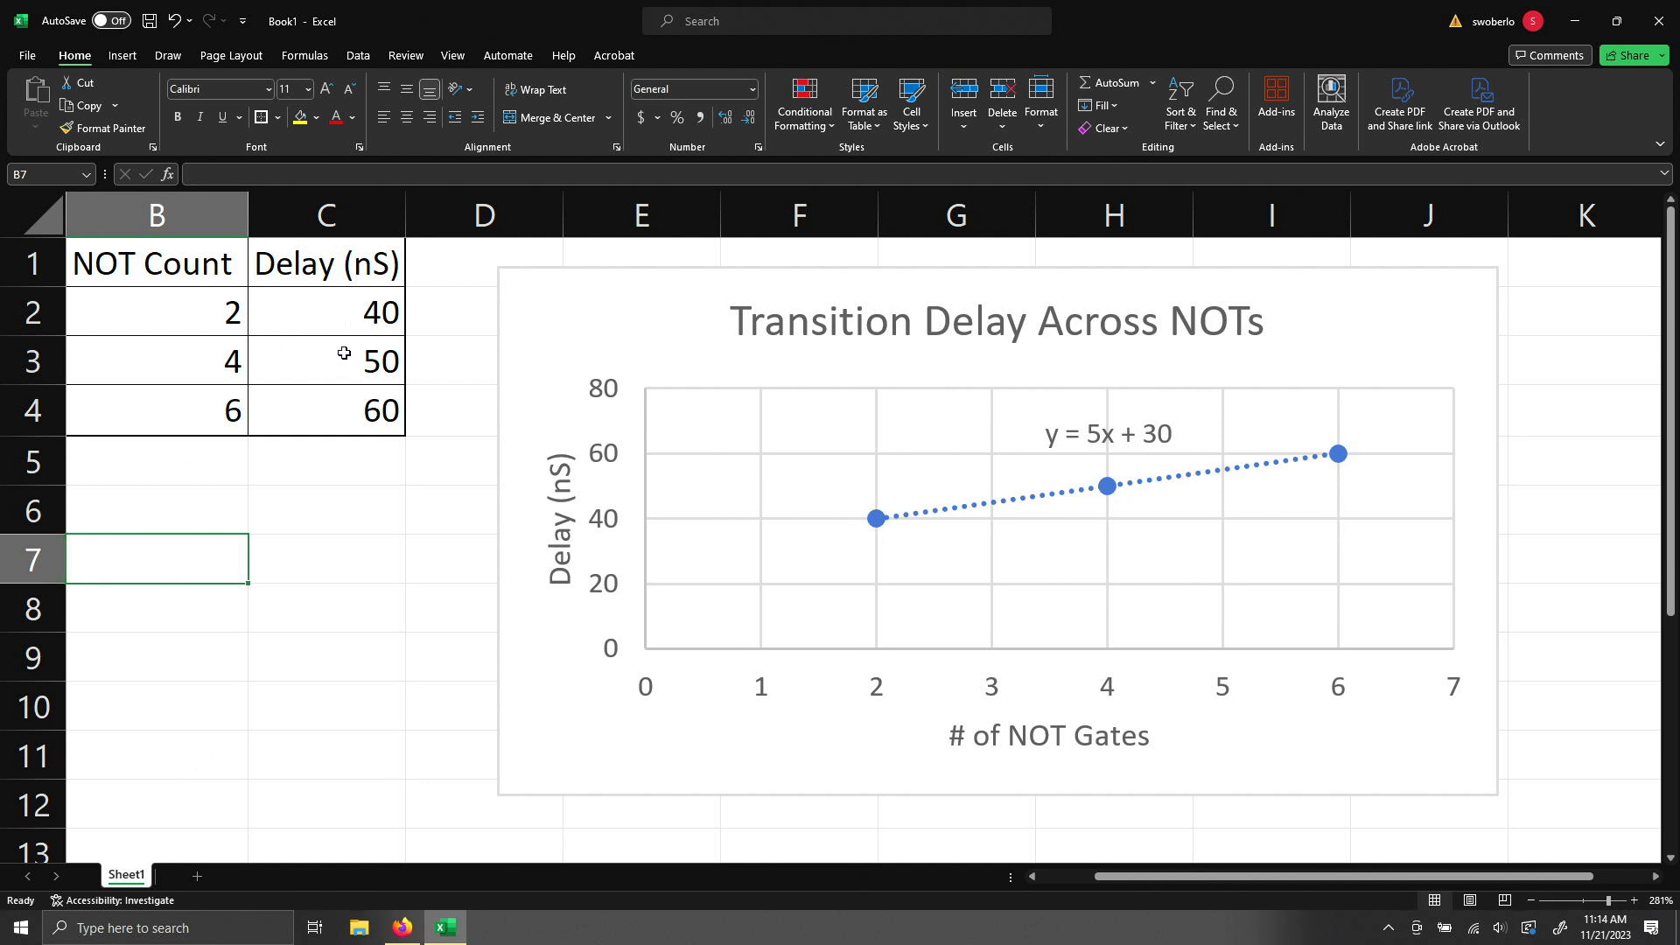
mouse_move(1308, 503)
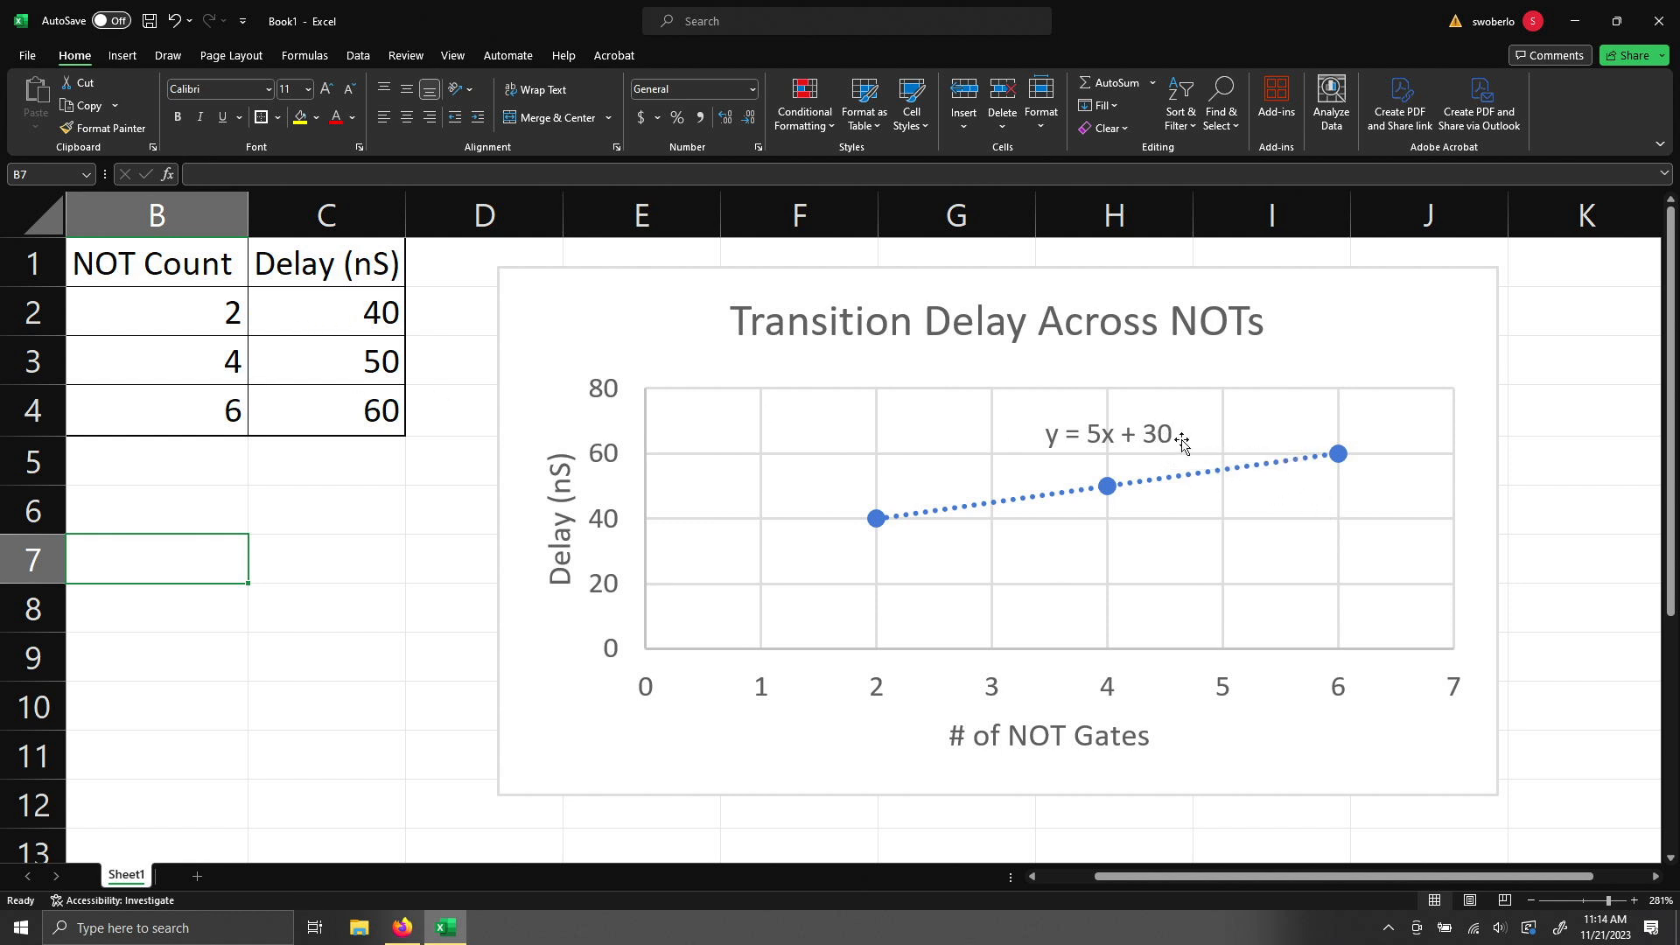
mouse_move(1194, 435)
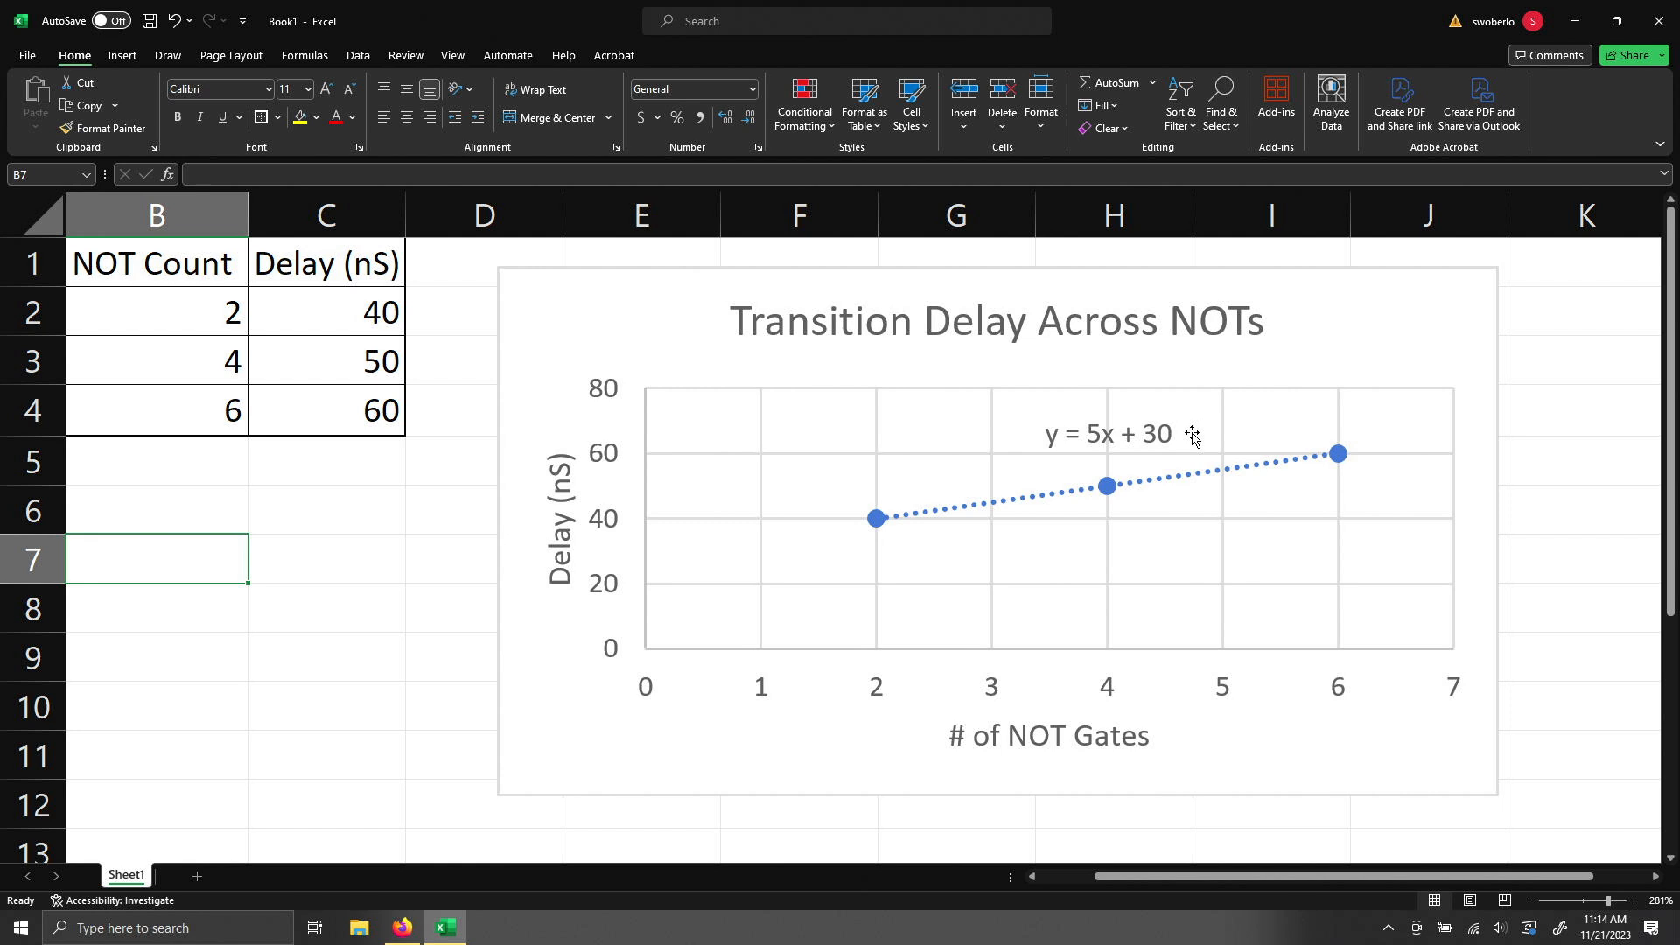
mouse_move(1190, 435)
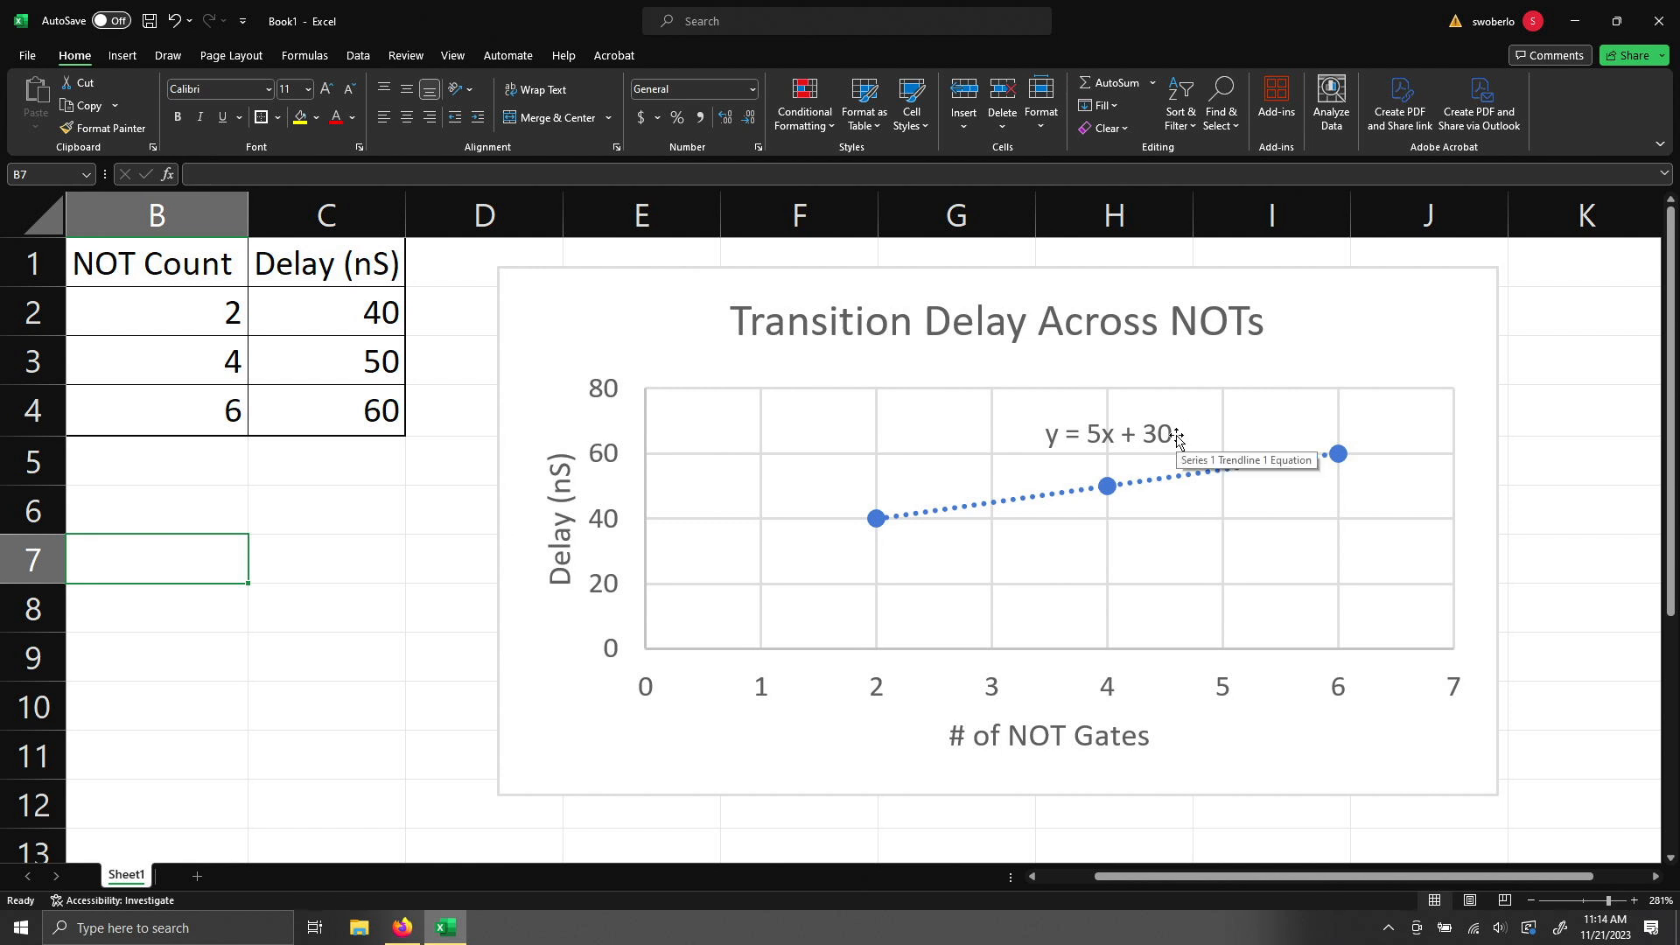
mouse_move(1129, 454)
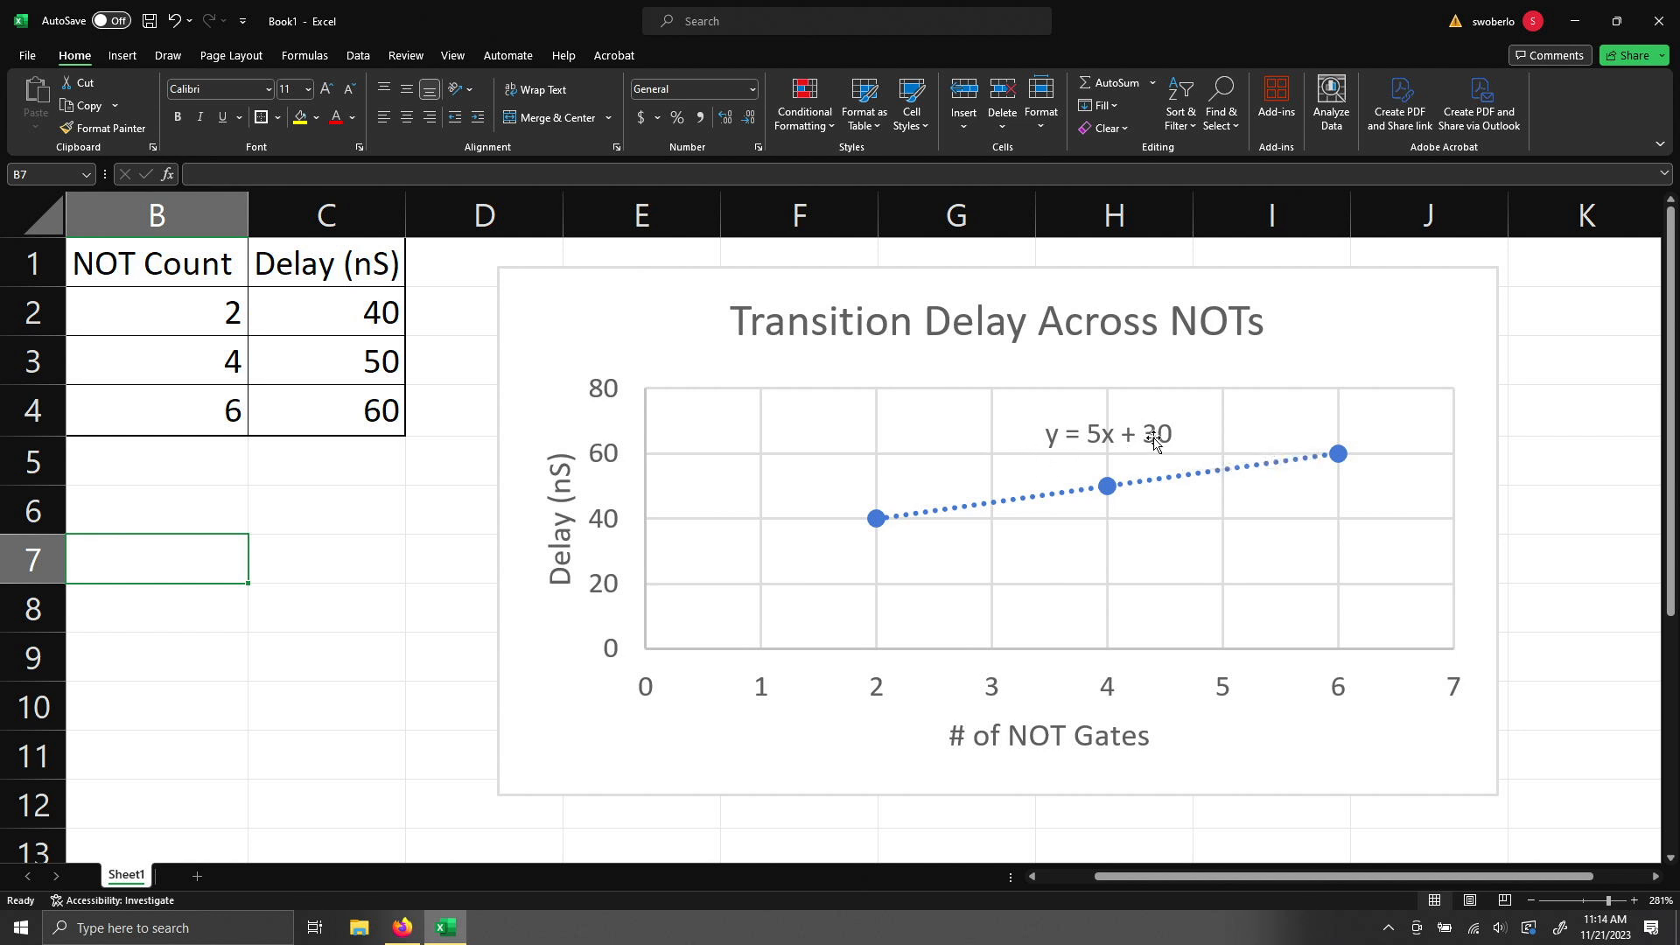
mouse_move(1092, 444)
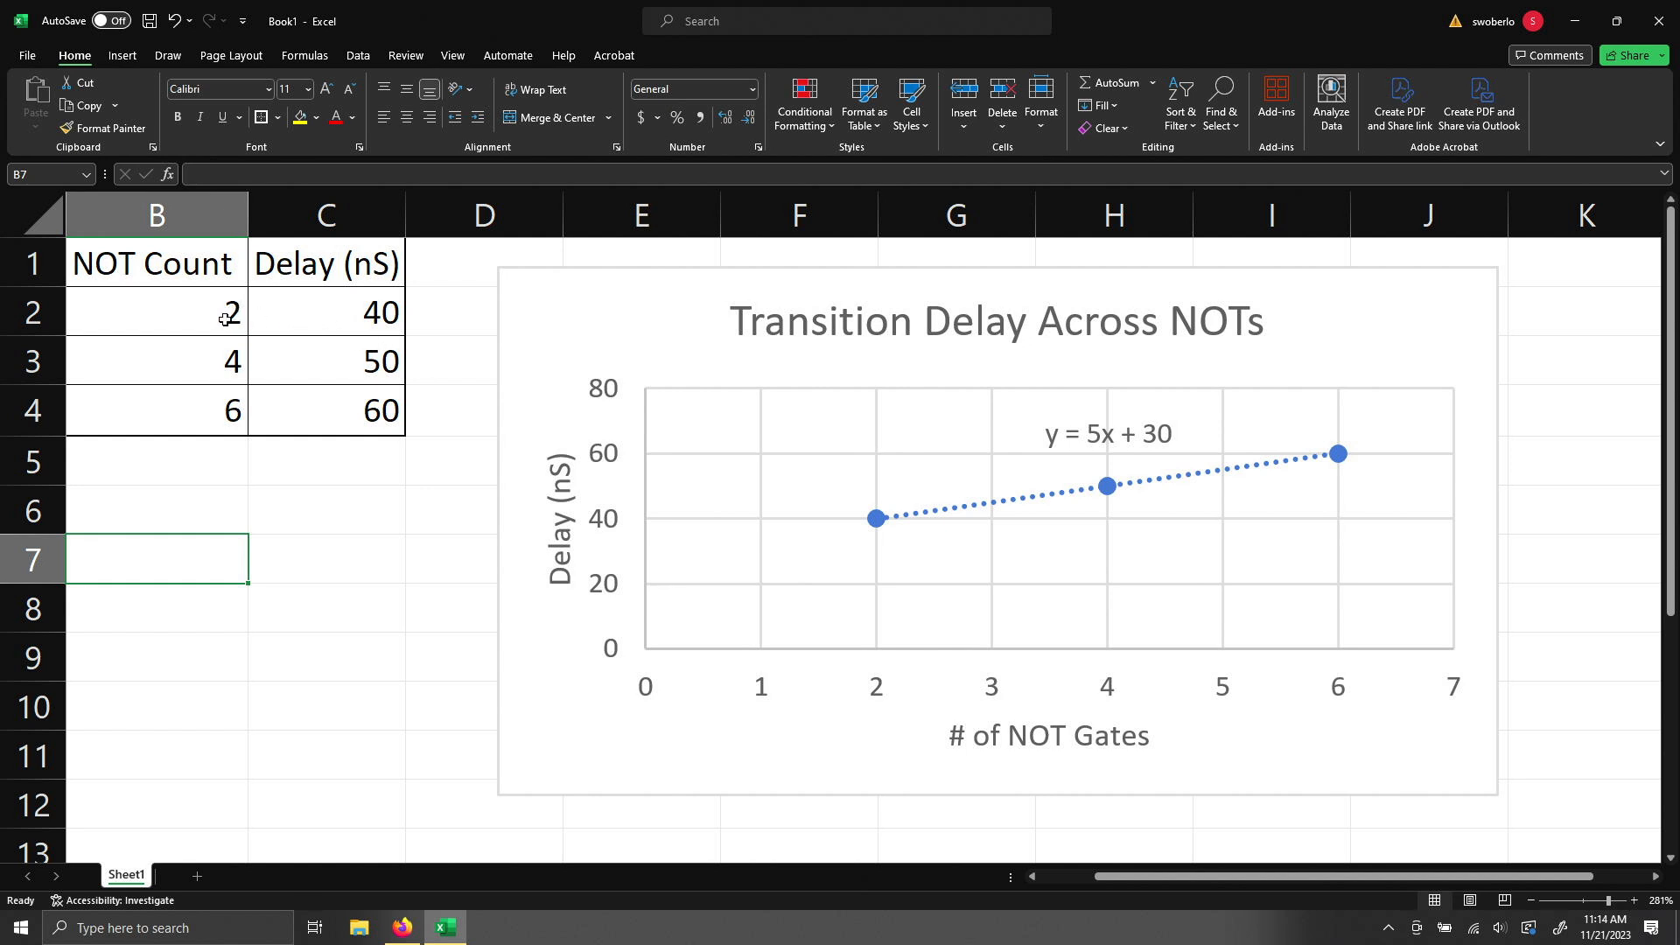
mouse_move(206, 279)
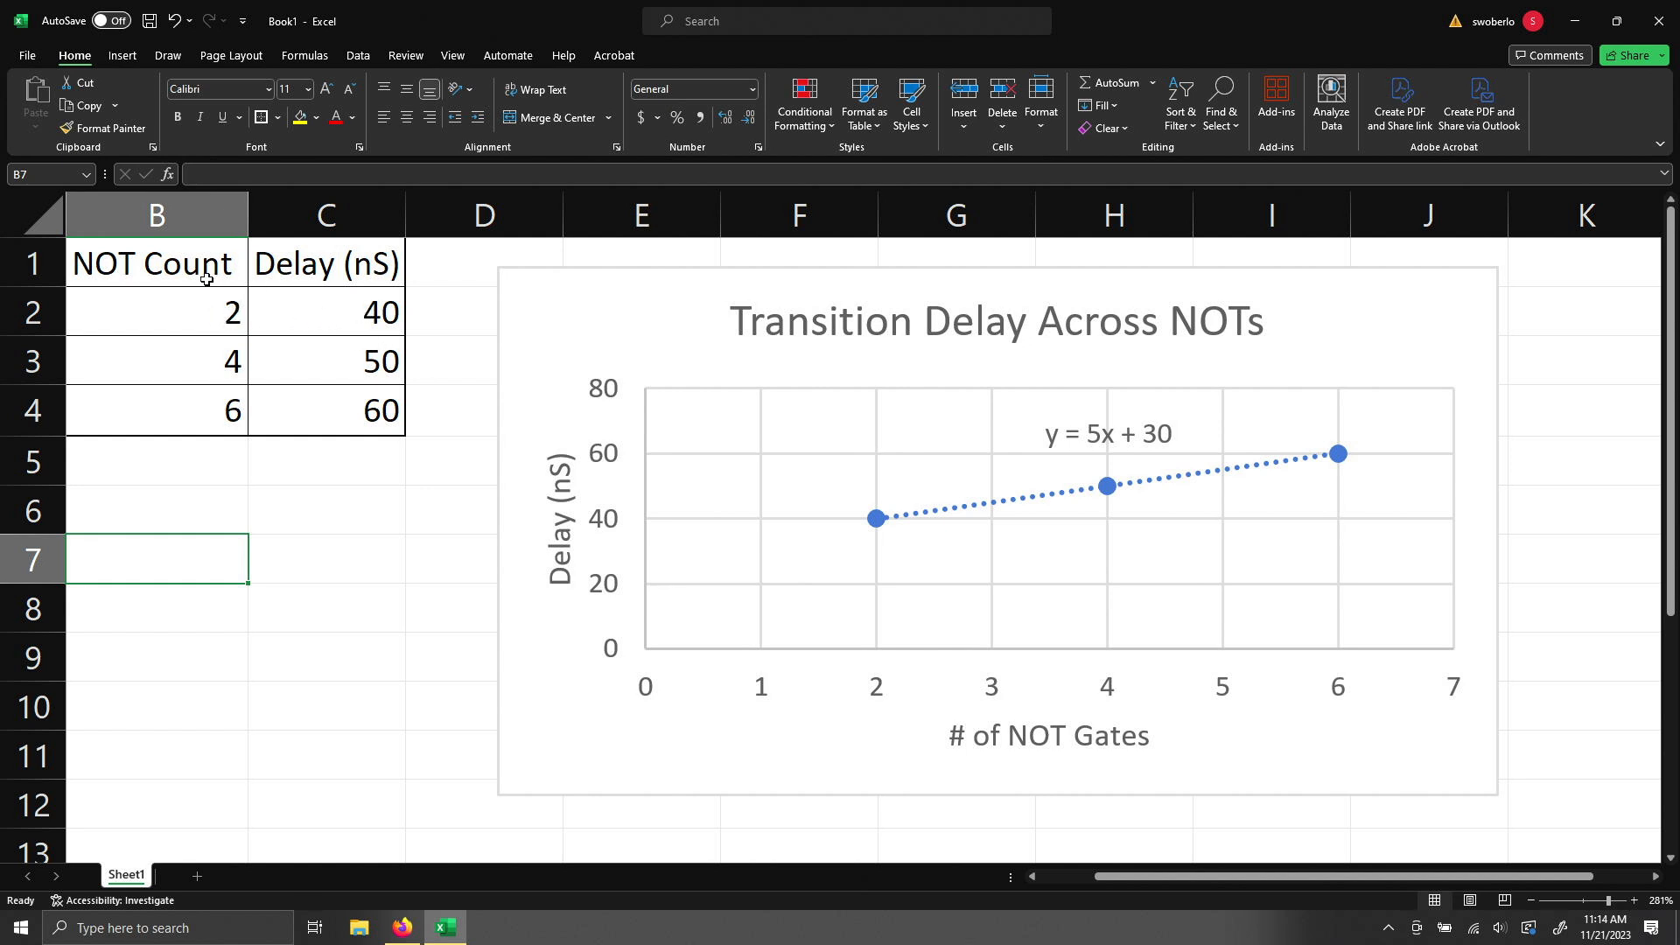
mouse_move(238, 327)
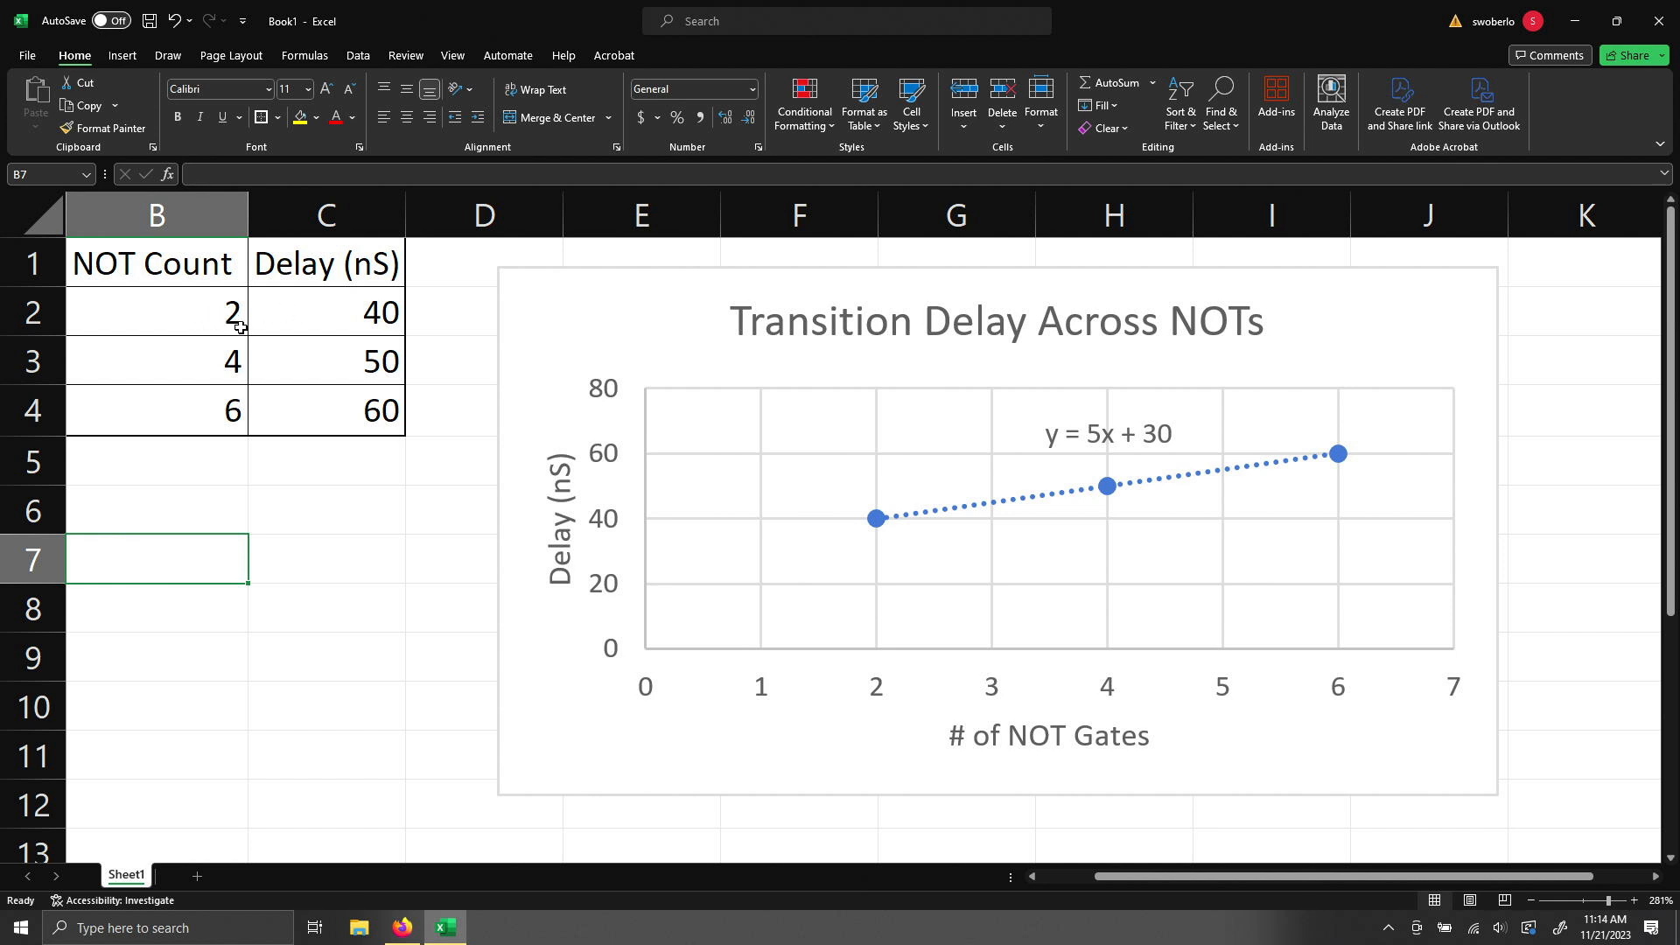
mouse_move(359, 364)
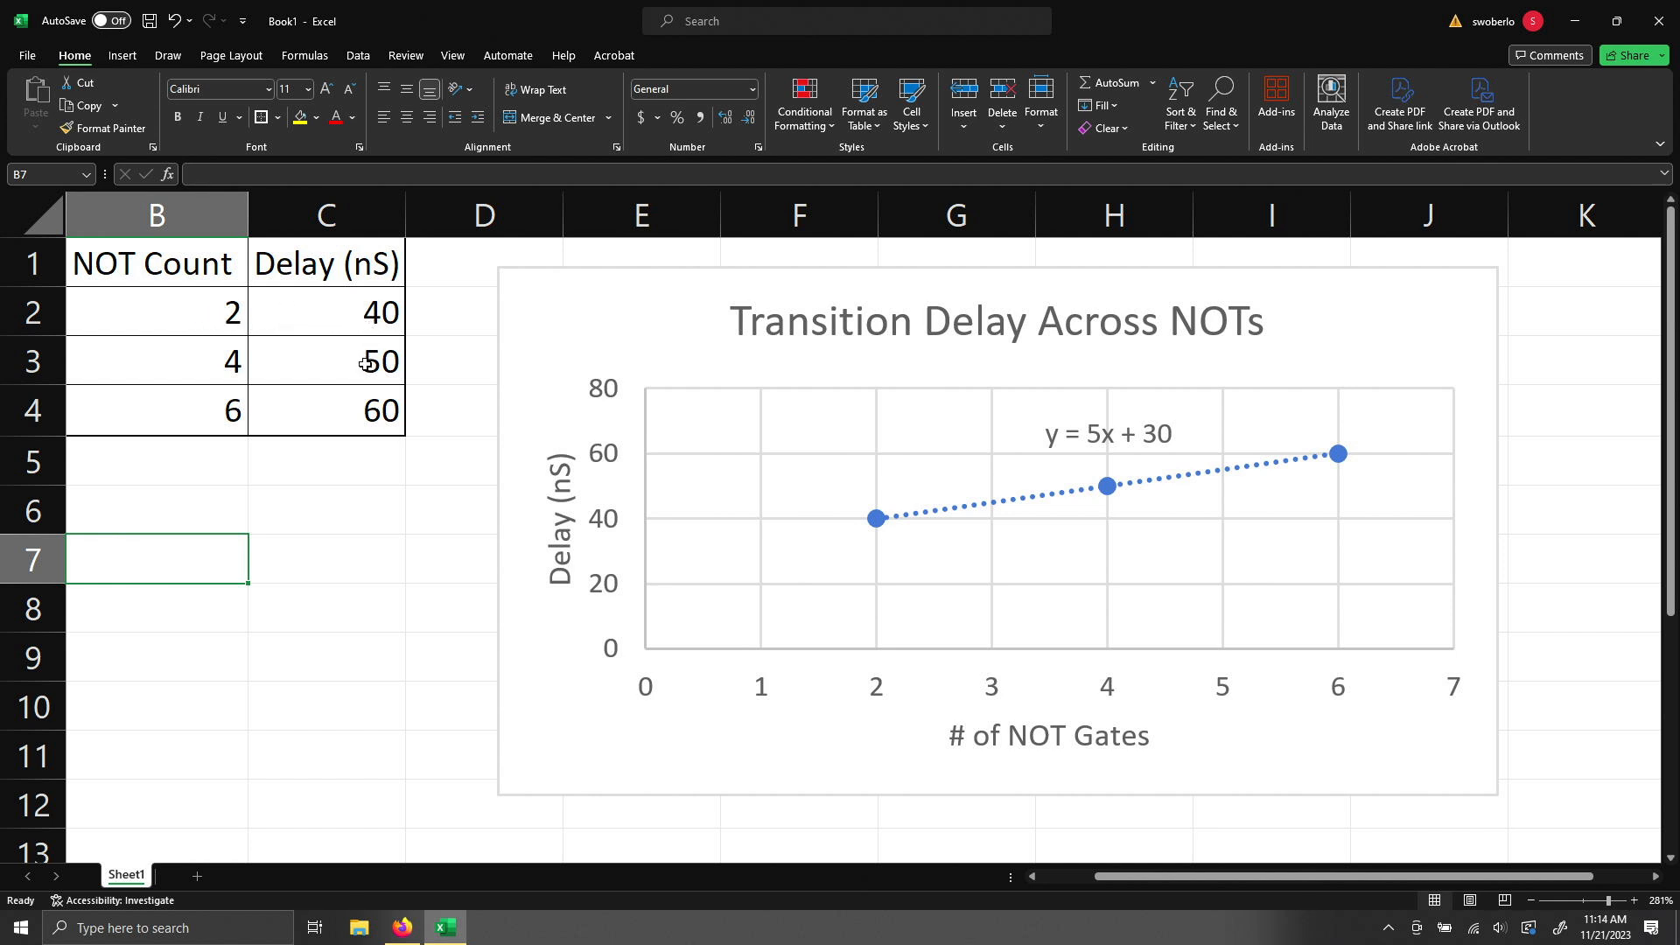
mouse_move(356, 408)
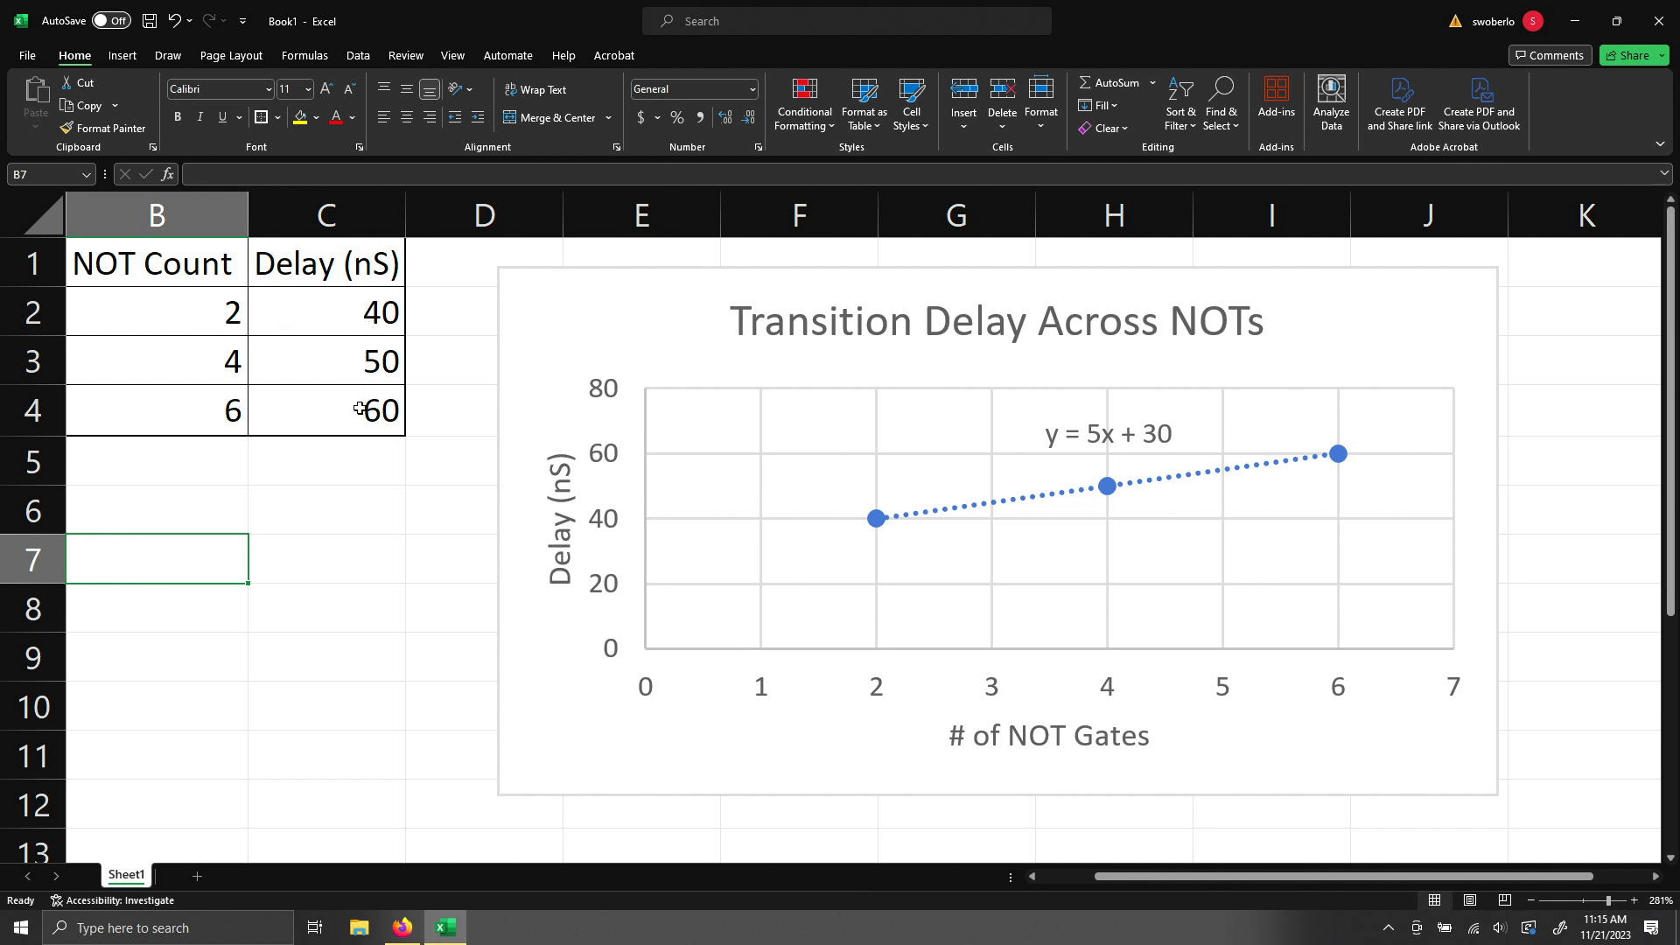
mouse_move(1094, 436)
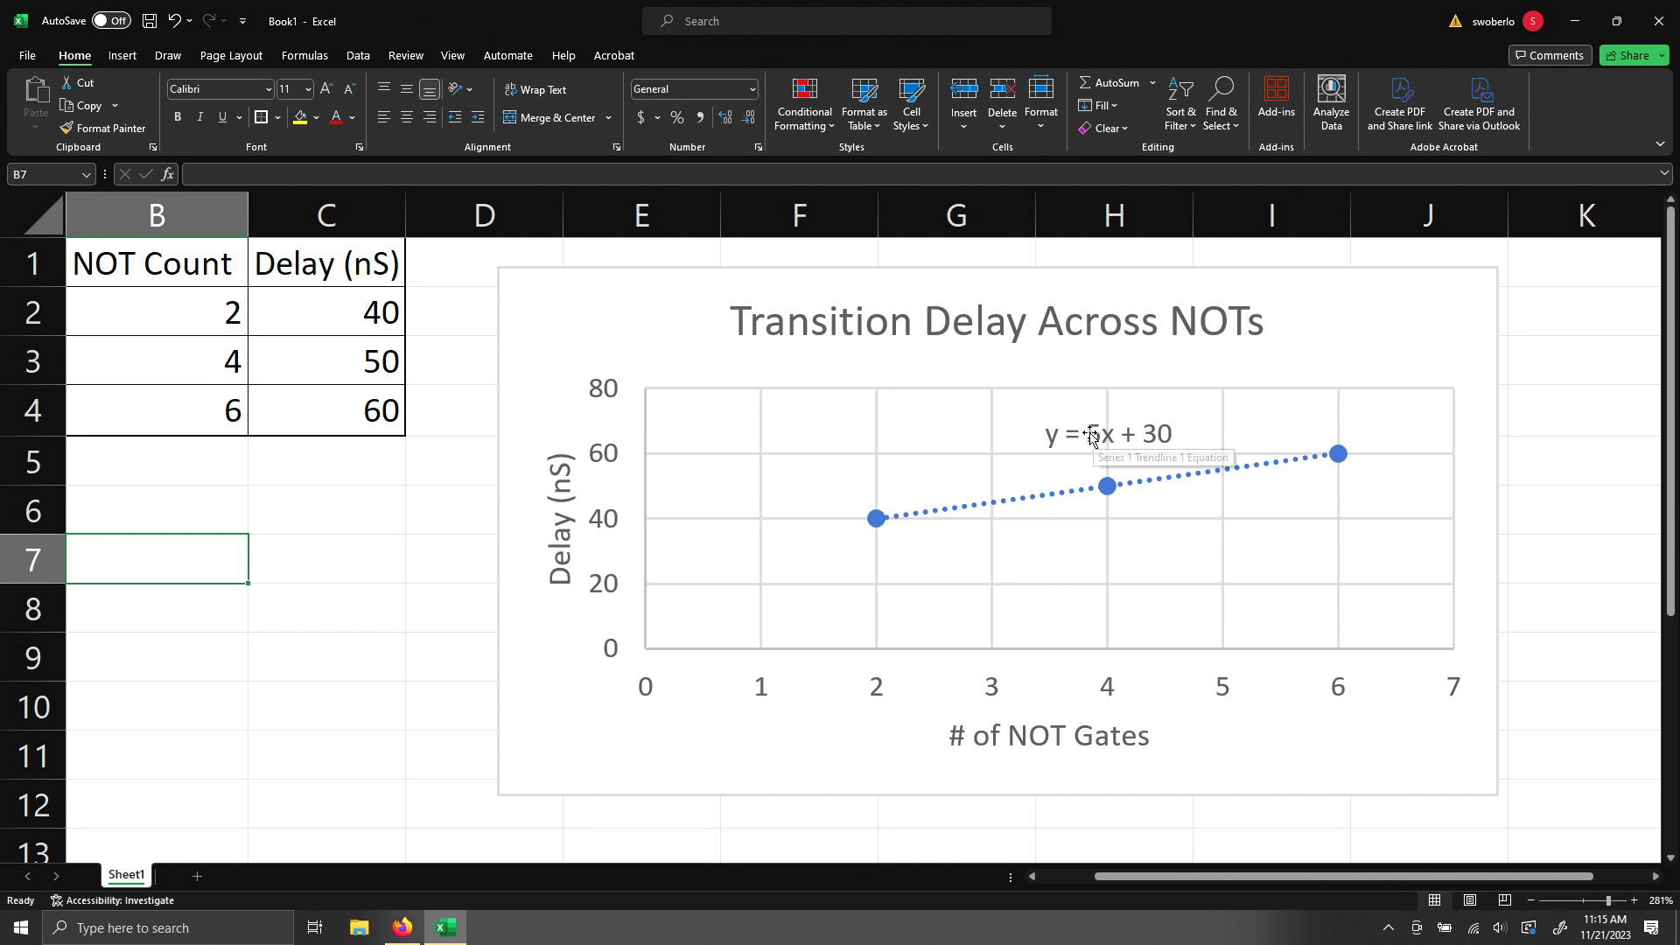
mouse_move(1112, 435)
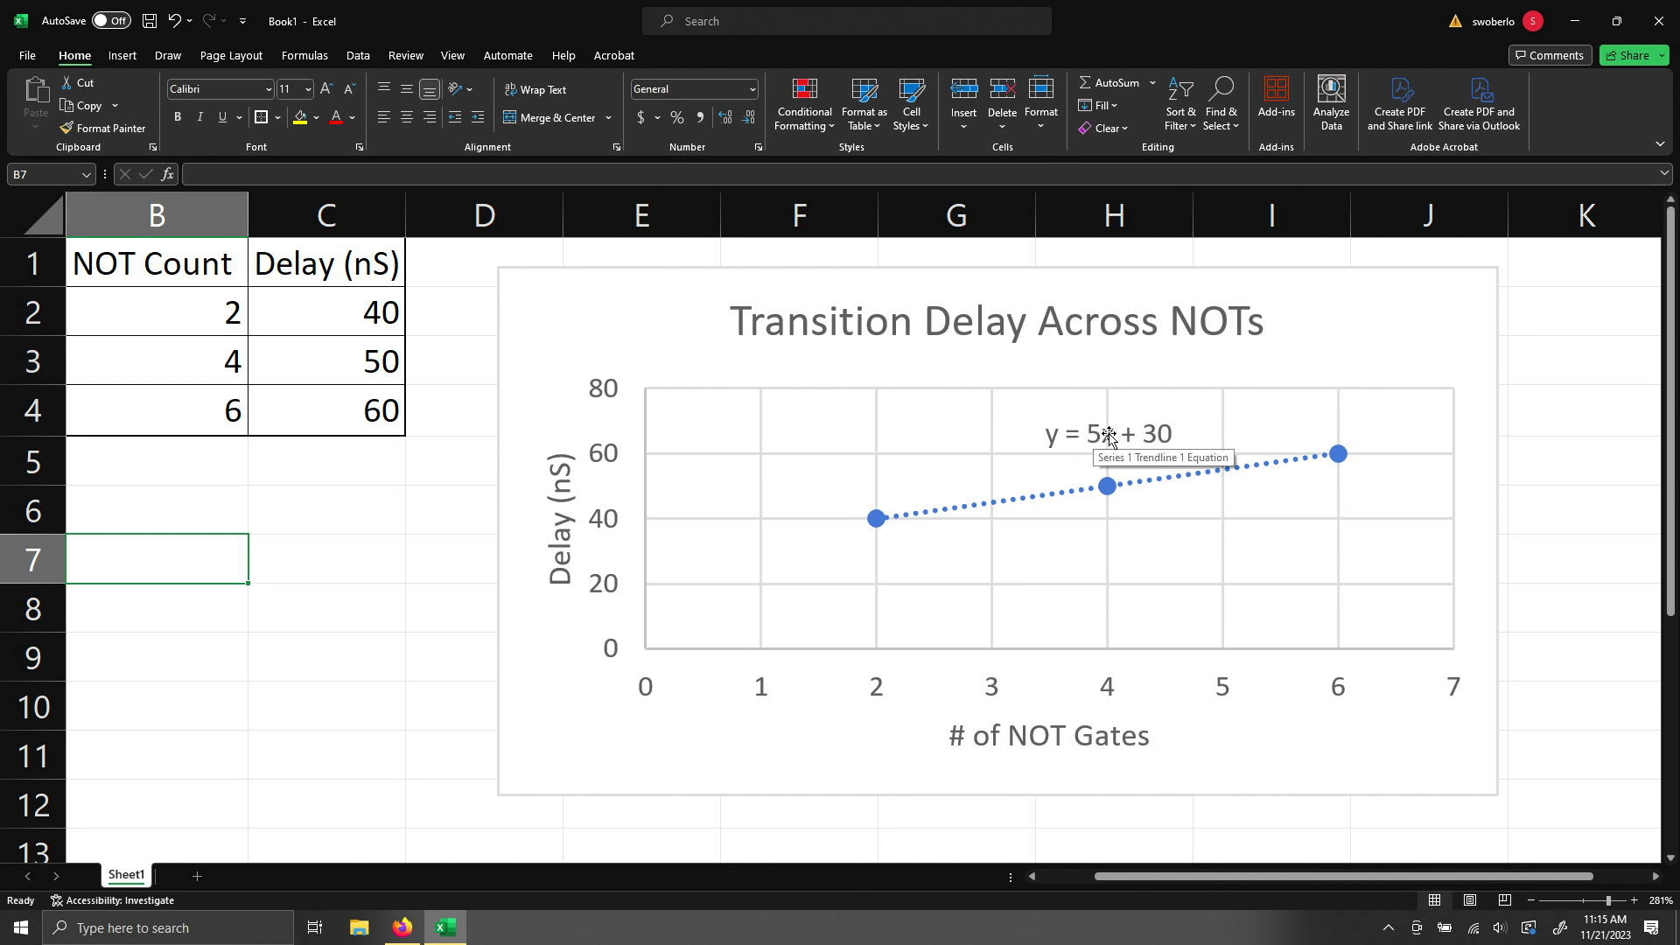
mouse_move(1095, 436)
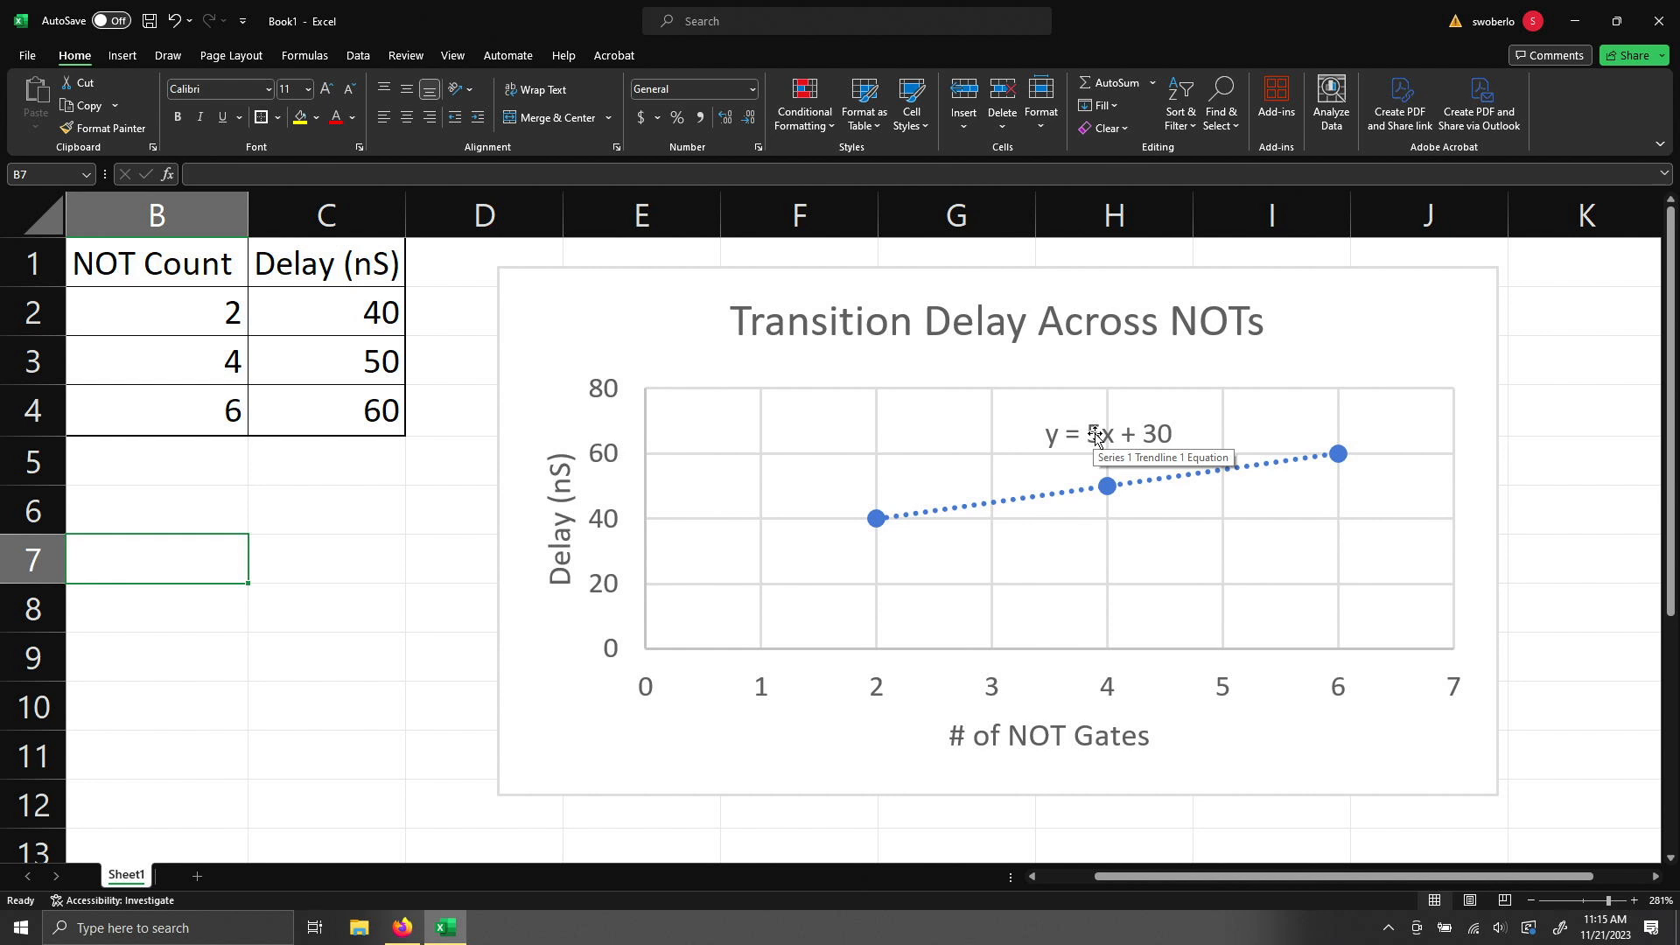